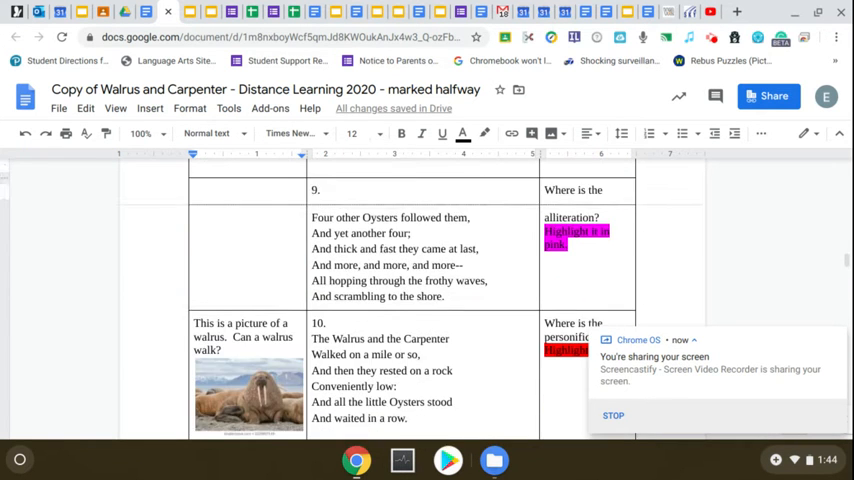
Place stanza 9 ("Four other Oysters followed them... scrambling to the shore") in the first Trust evidence cell.
scroll(down, 3)
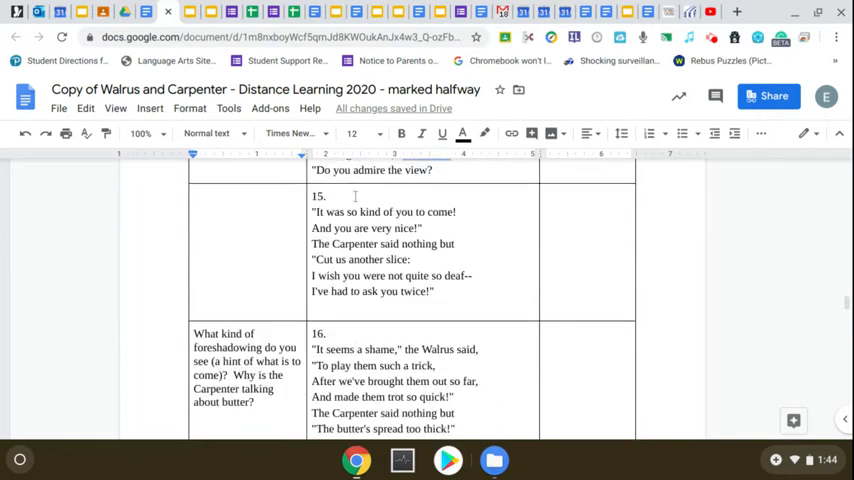
scroll(down, 3)
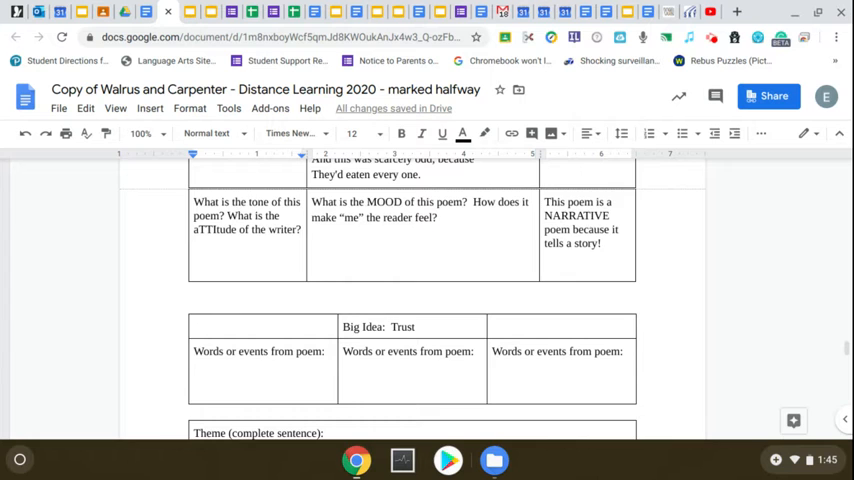
scroll(down, 3)
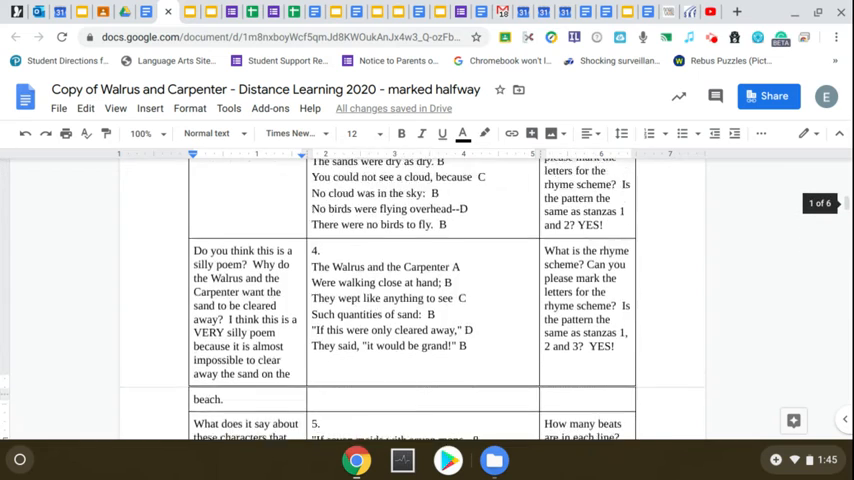
scroll(down, 3)
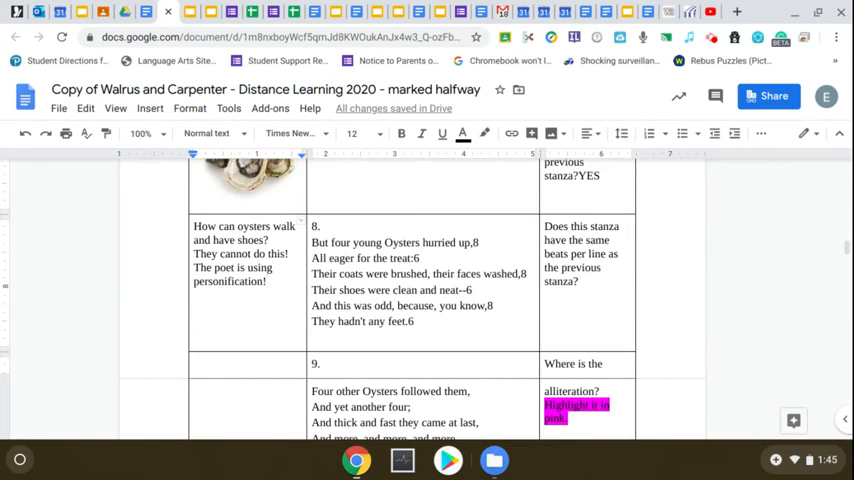
scroll(down, 3)
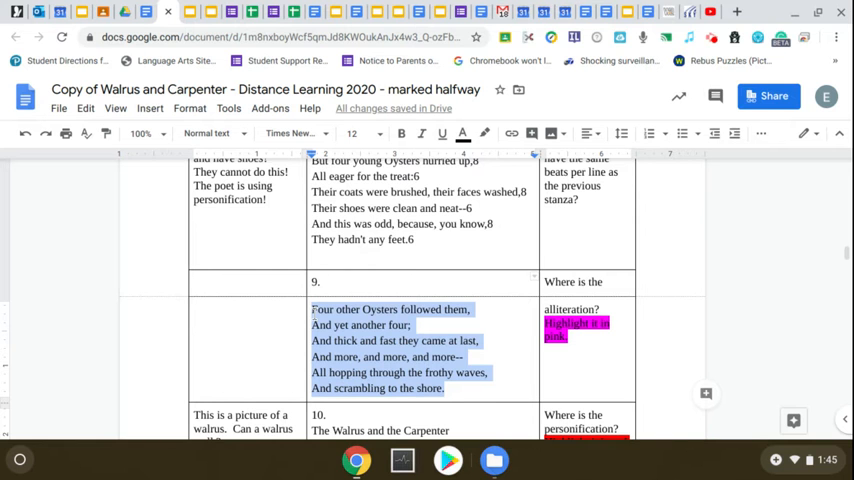
scroll(down, 3)
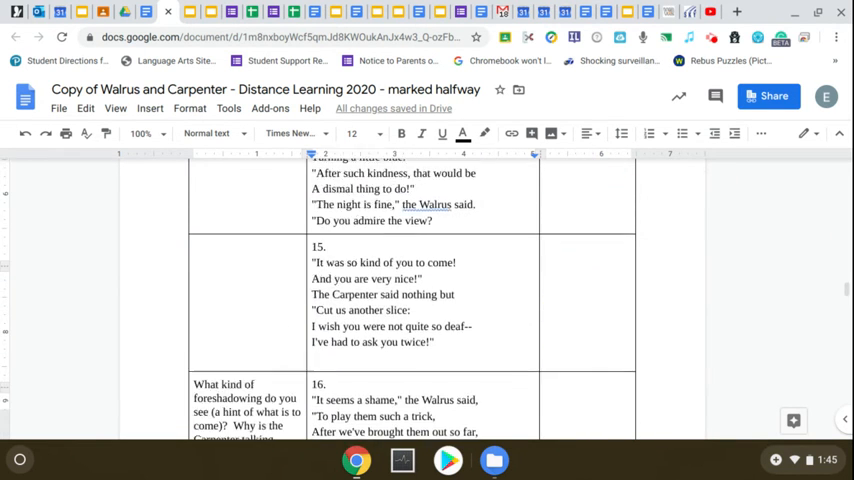
scroll(down, 3)
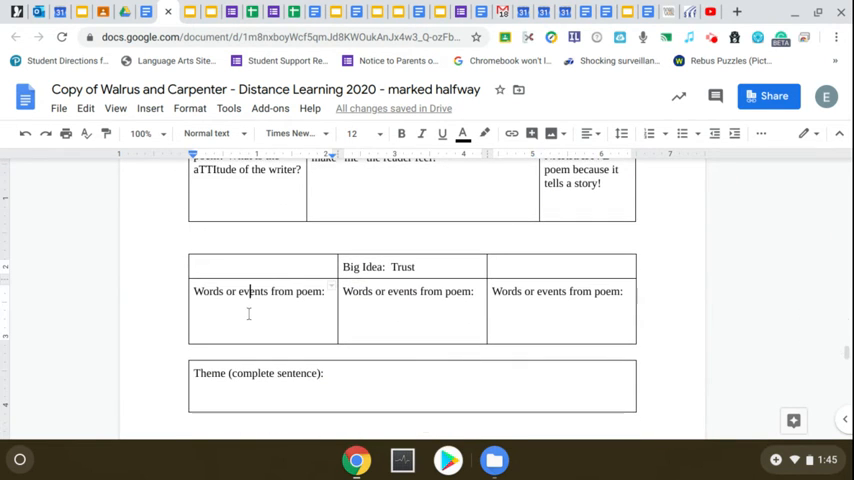
click(196, 304)
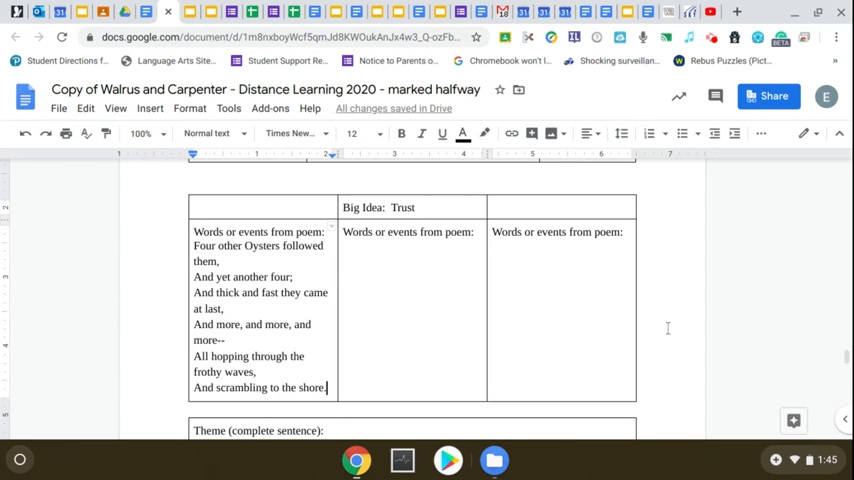
scroll(down, 3)
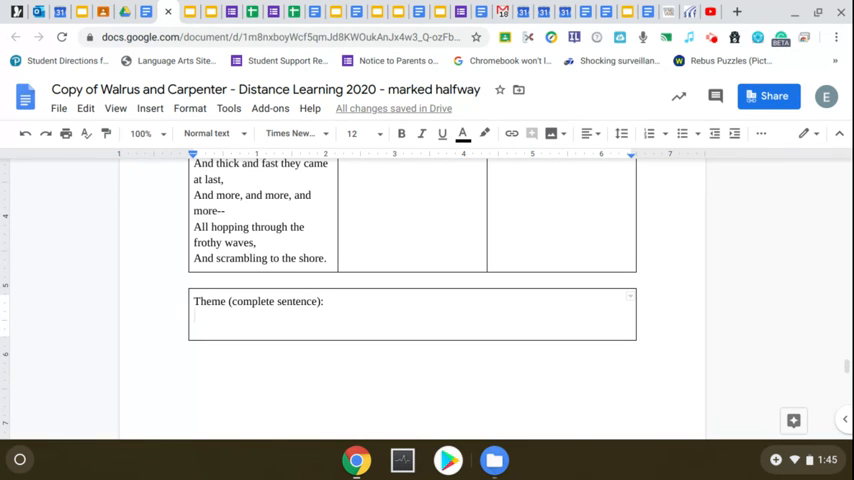
mouse_move(710, 36)
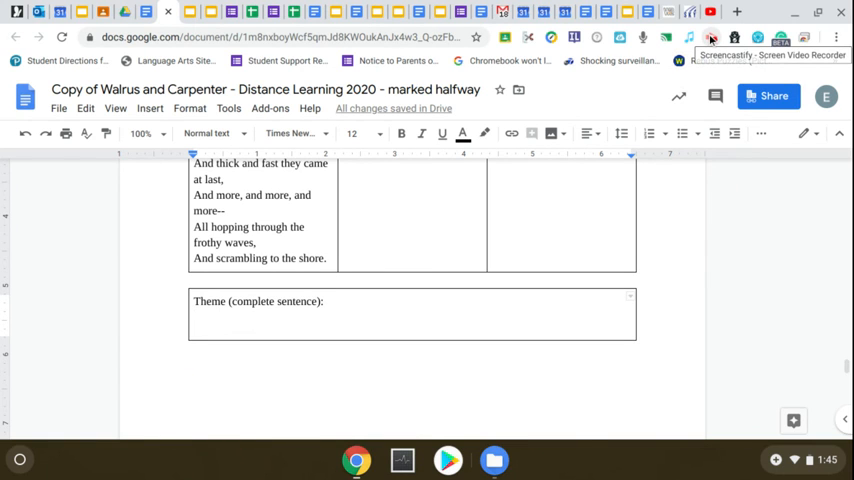
click(710, 36)
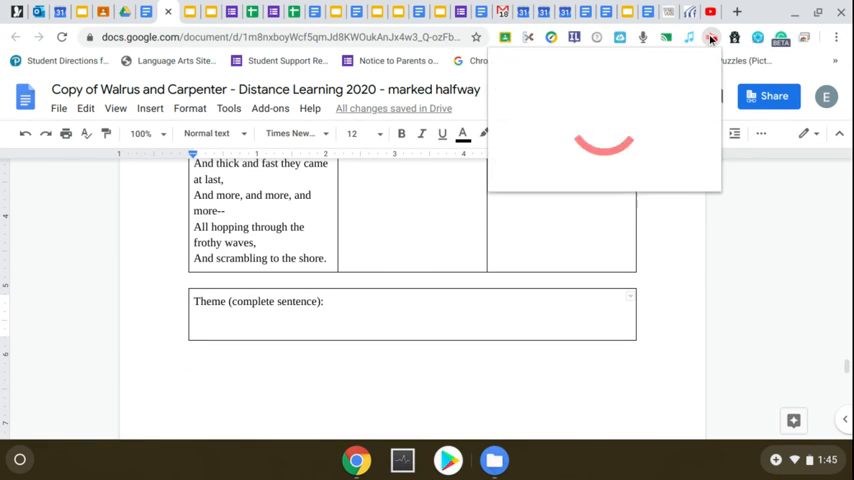